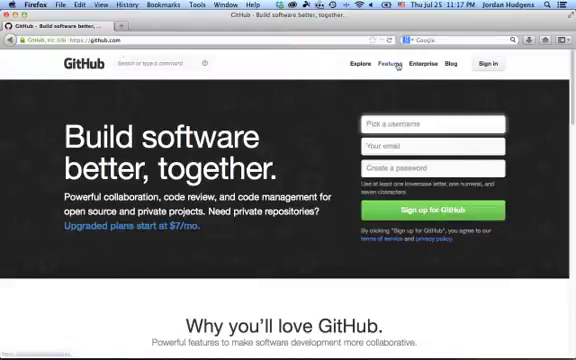
Step: Open GitHub Features and scroll through the Project Management page and back up
click(387, 64)
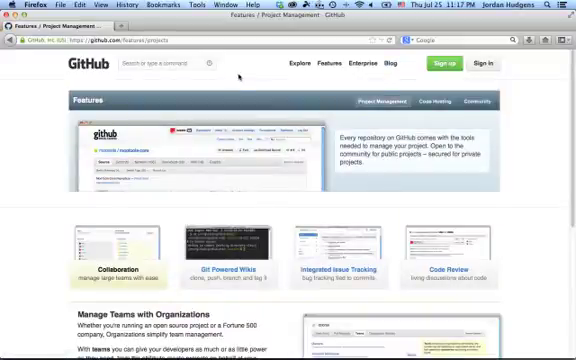
mouse_move(143, 235)
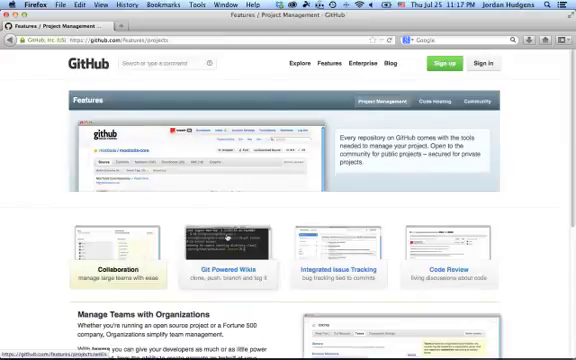
mouse_move(357, 248)
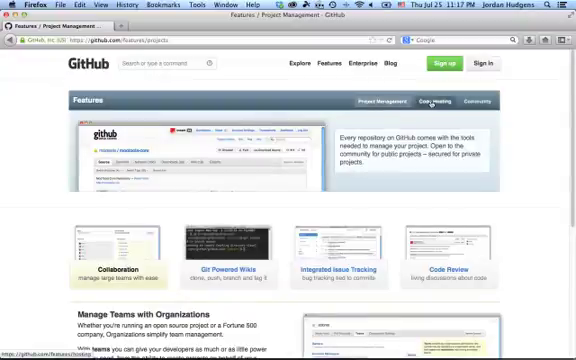
scroll(down, 3)
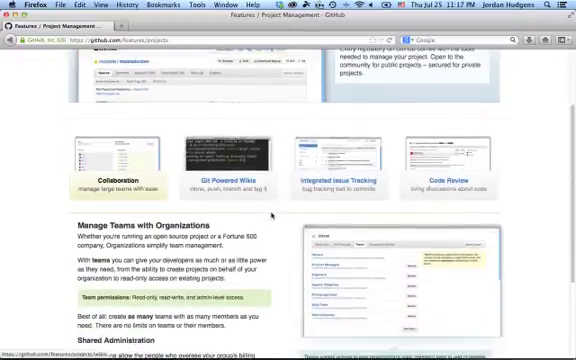
scroll(down, 3)
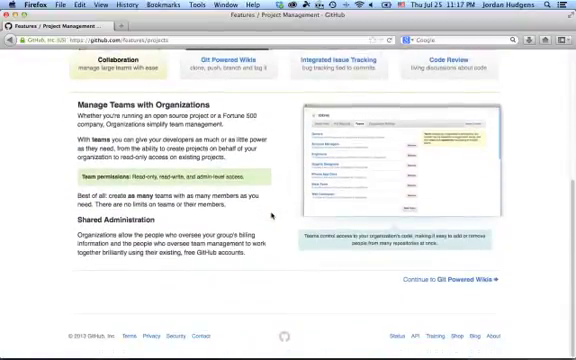
scroll(up, 3)
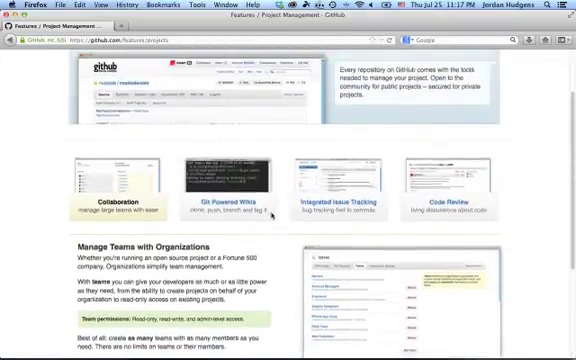
scroll(up, 3)
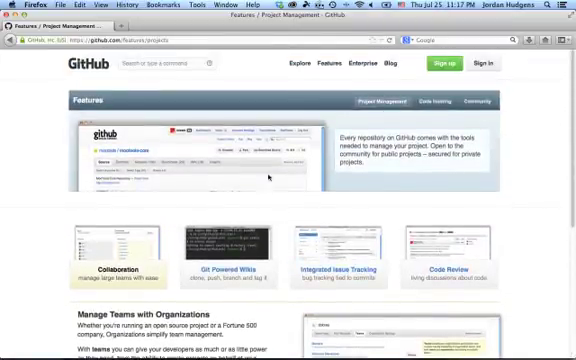
mouse_move(96, 79)
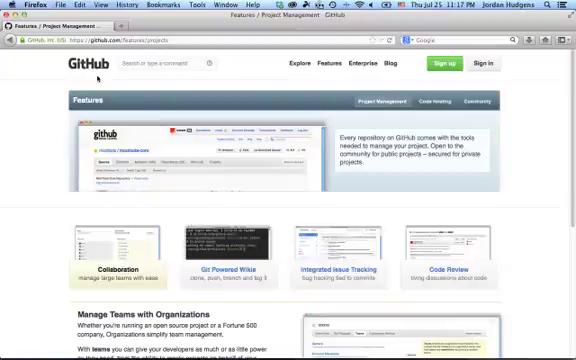
Step: Return to the GitHub home page via the top-left logo
click(72, 63)
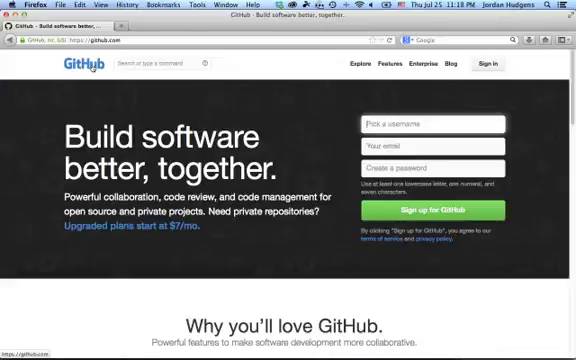
Step: Sign up for GitHub with username 'adutej', email and password
text(adutej)
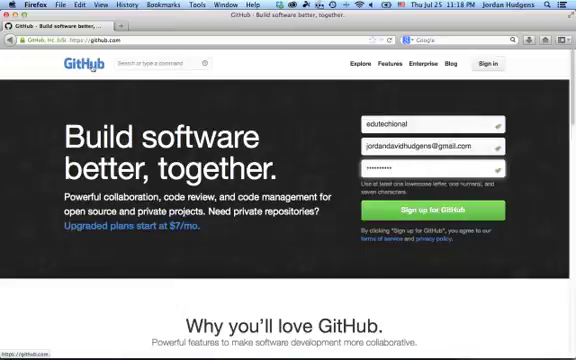
click(446, 214)
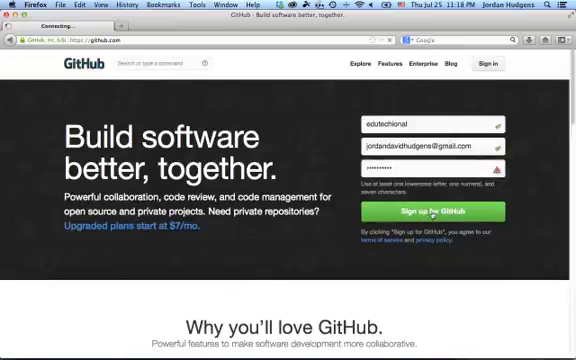
click(451, 214)
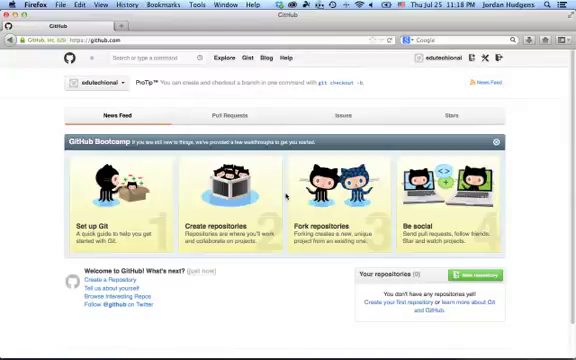
mouse_move(290, 190)
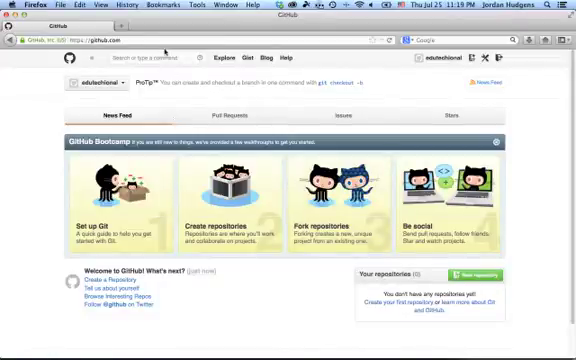
Step: Start a new repository from the welcome dashboard
click(200, 43)
text(/new)
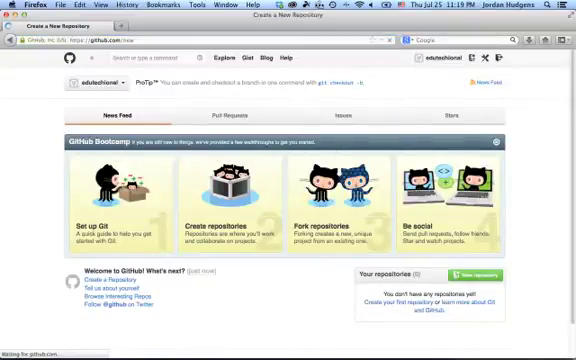
Step: Name the new repository 'edutechional.github.io'
click(473, 272)
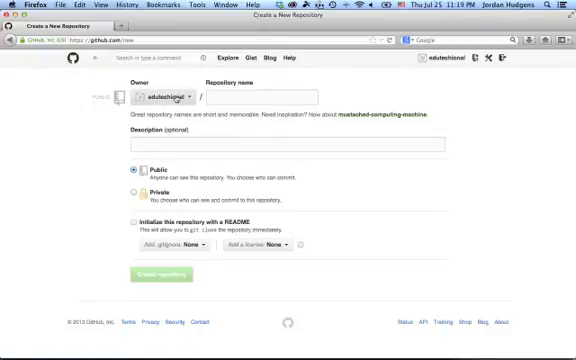
click(265, 93)
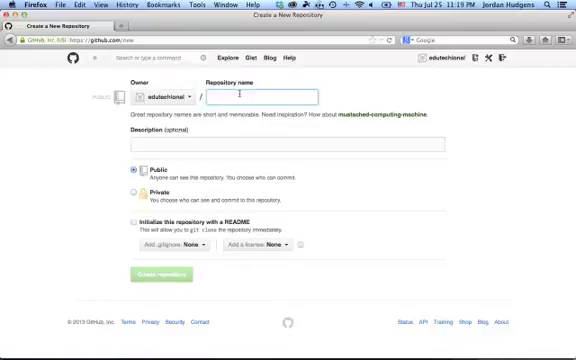
text(edutechional)
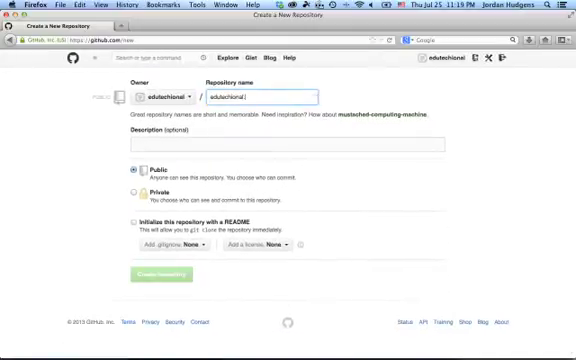
text(.github.io)
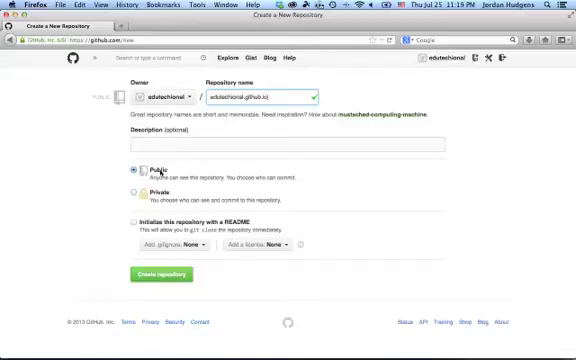
Step: Make the repository public with no .gitignore and an MIT License, then create it
click(135, 221)
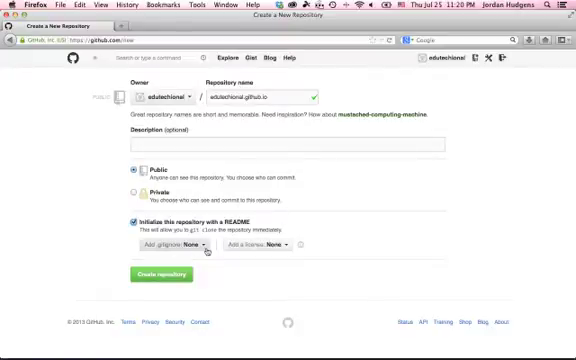
click(175, 244)
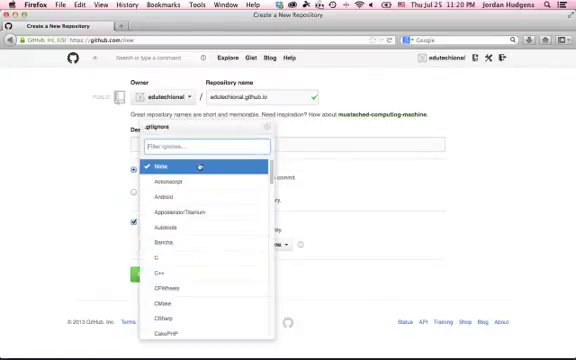
click(165, 171)
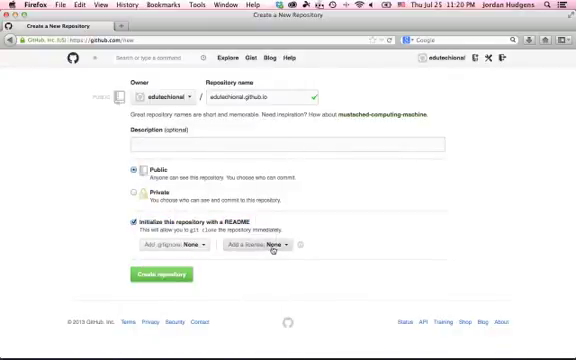
click(258, 244)
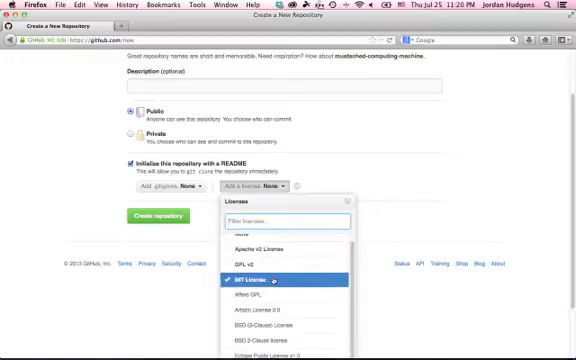
click(252, 271)
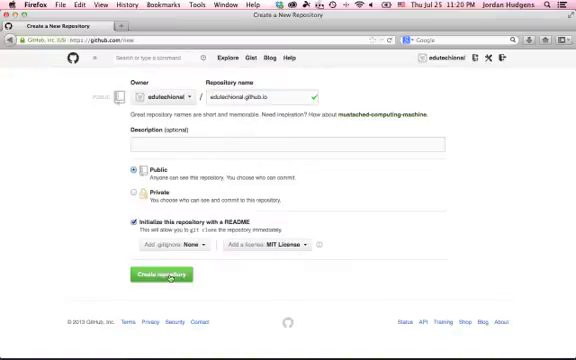
click(167, 274)
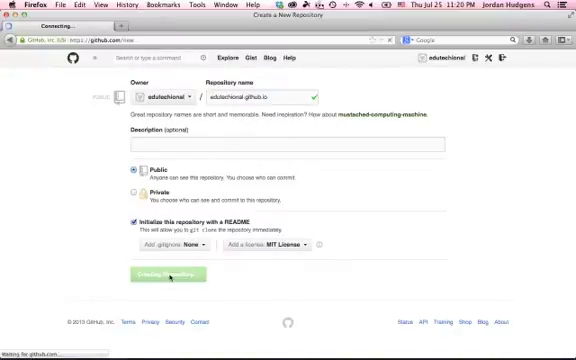
Step: Confirm creation of edutechional.github.io with its initial LICENSE and README.md commit
click(169, 273)
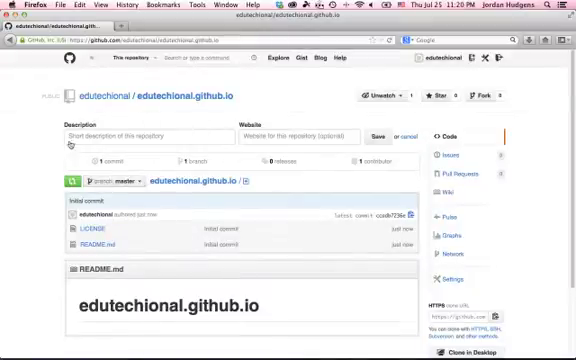
mouse_move(22, 155)
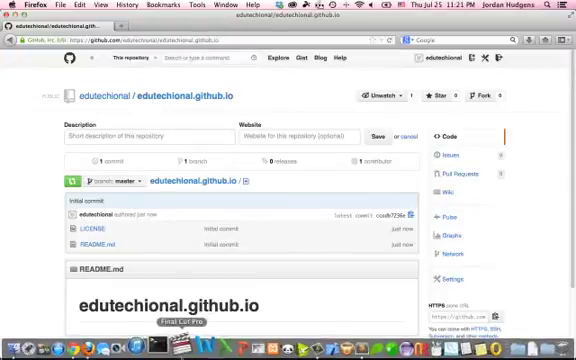
Step: Open a Terminal window and bring up Terminal Preferences
click(166, 336)
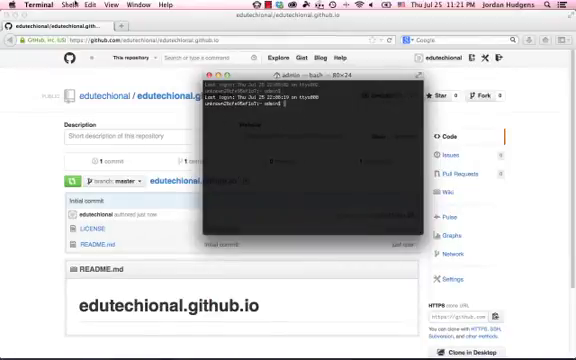
click(18, 5)
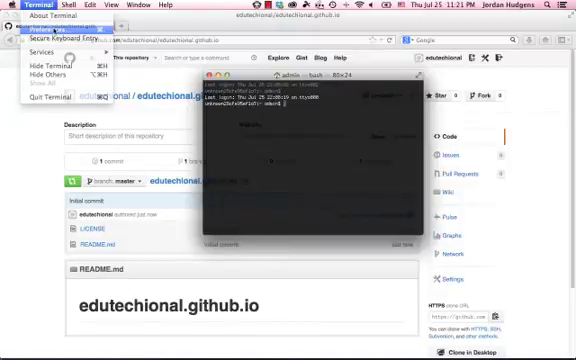
click(33, 37)
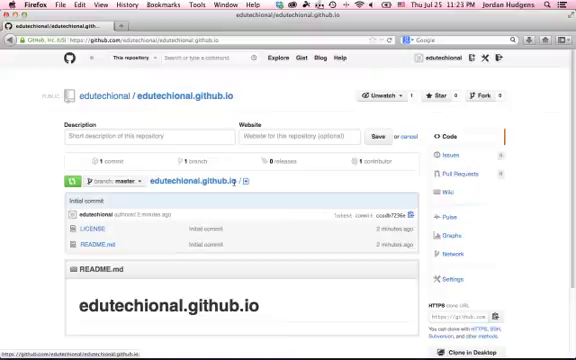
Step: Scroll the repository page down to the HTTPS clone URL
scroll(down, 3)
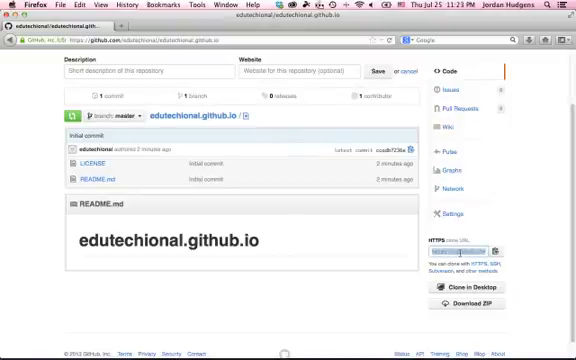
mouse_move(210, 268)
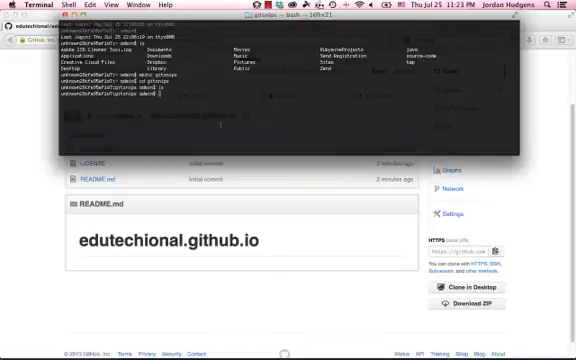
text(git ci)
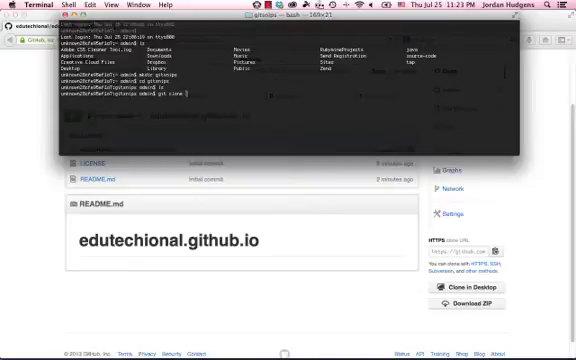
text(https://github.com/edutechional/edutechional.github.io.git)
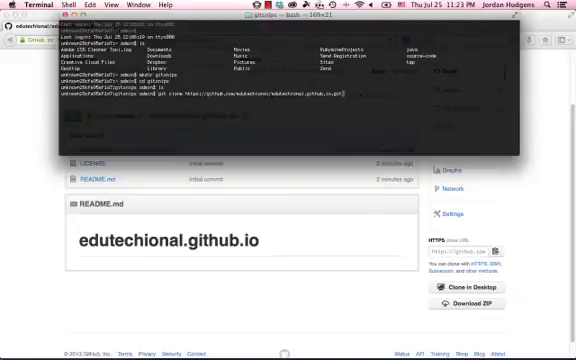
key(Return)
text(cd )
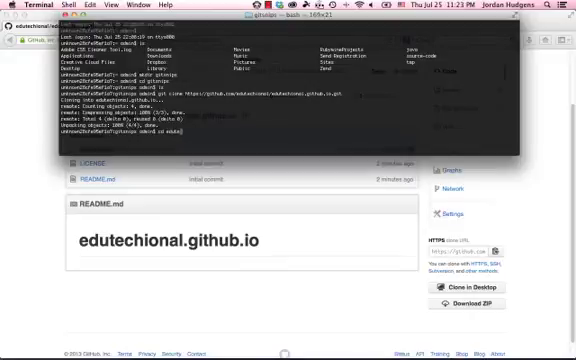
text(edutechional.github.io)
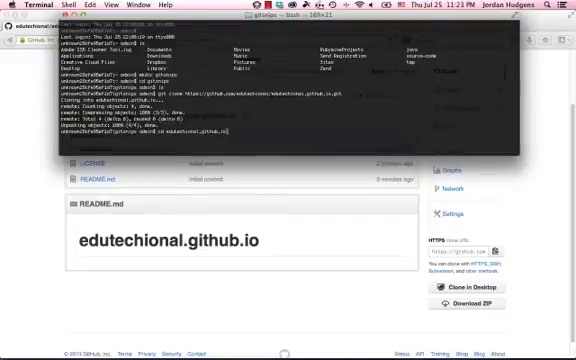
Step: Change directory into the cloned edutechional.github.io folder
key(Return)
text(echo "Hello world" > index)
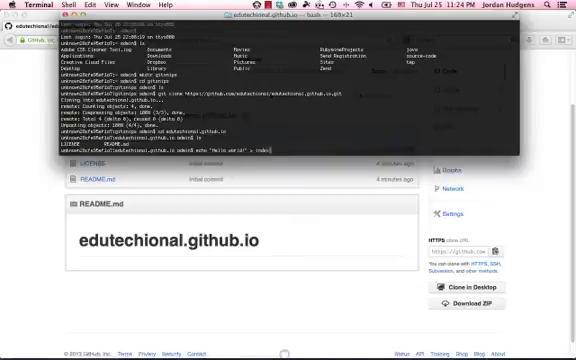
text(.html)
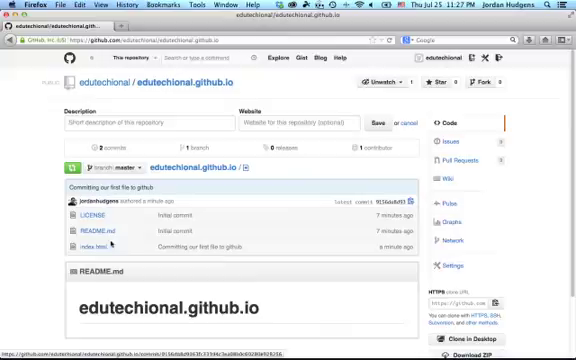
Step: Open the committed index.html from the repository's file list
click(101, 239)
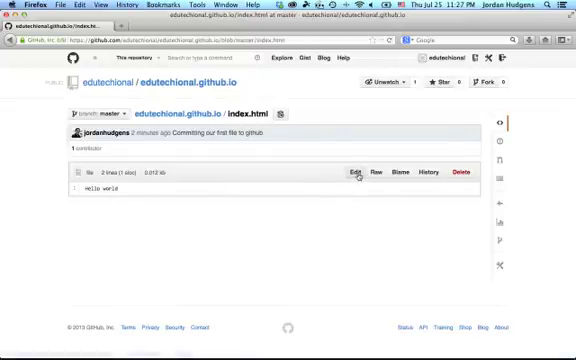
Step: View index.html in the web editor, then go to the edutechional profile page
click(352, 173)
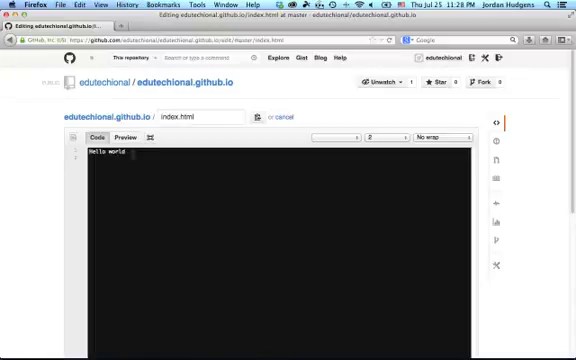
click(128, 137)
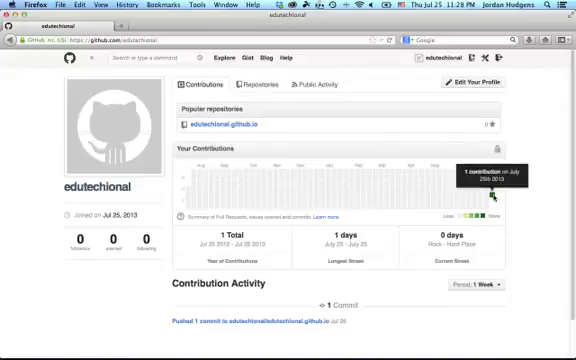
mouse_move(310, 137)
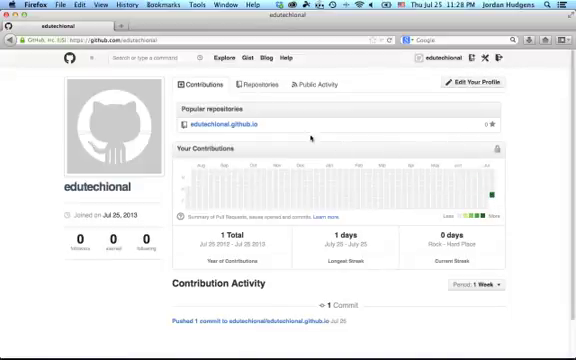
Step: Return to the edutechional.github.io repository from Popular repositories
click(226, 125)
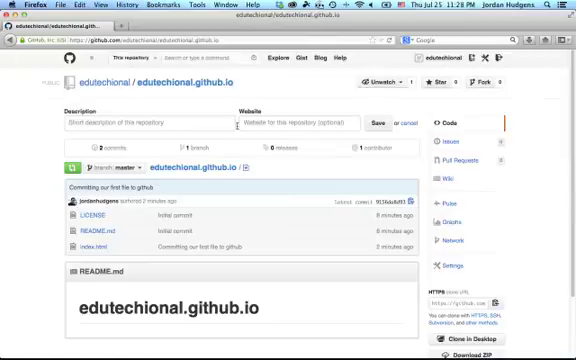